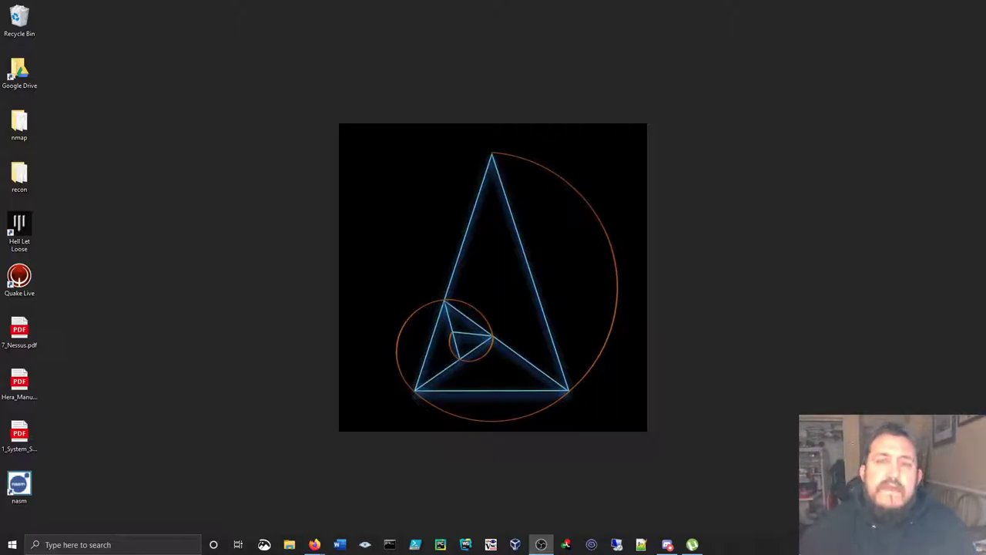
mouse_move(270, 406)
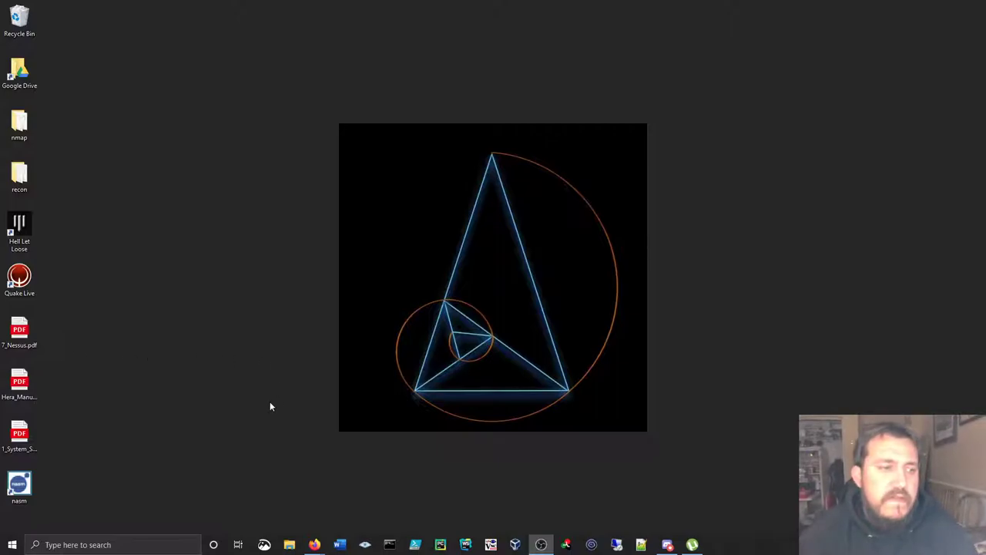
mouse_move(159, 503)
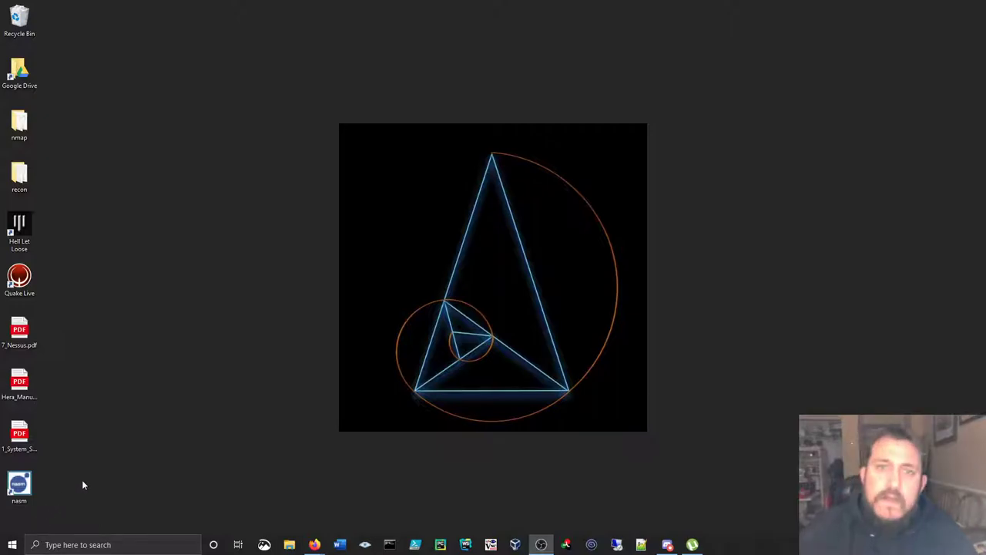
Step: Open Settings, go to the About page, and open the classic System information page
click(13, 545)
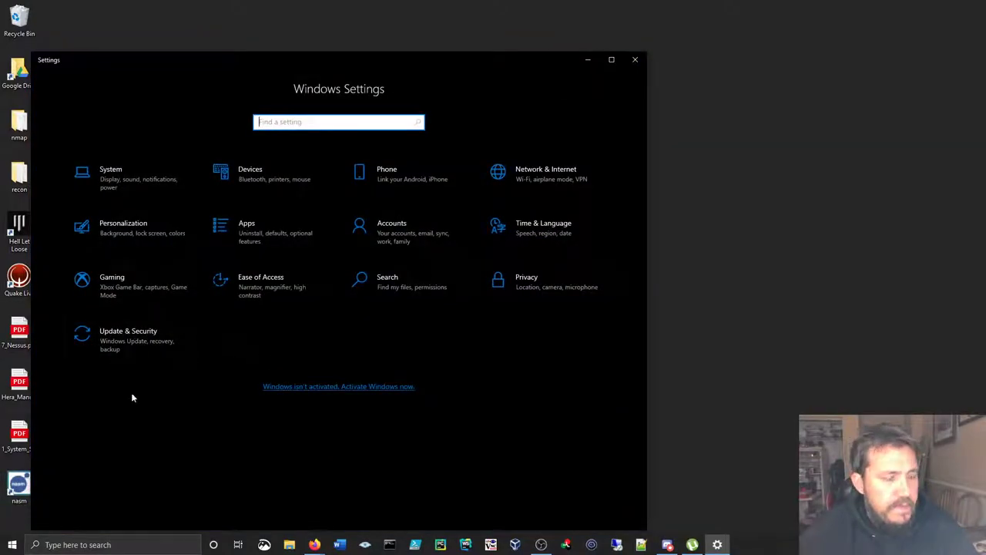
mouse_move(150, 231)
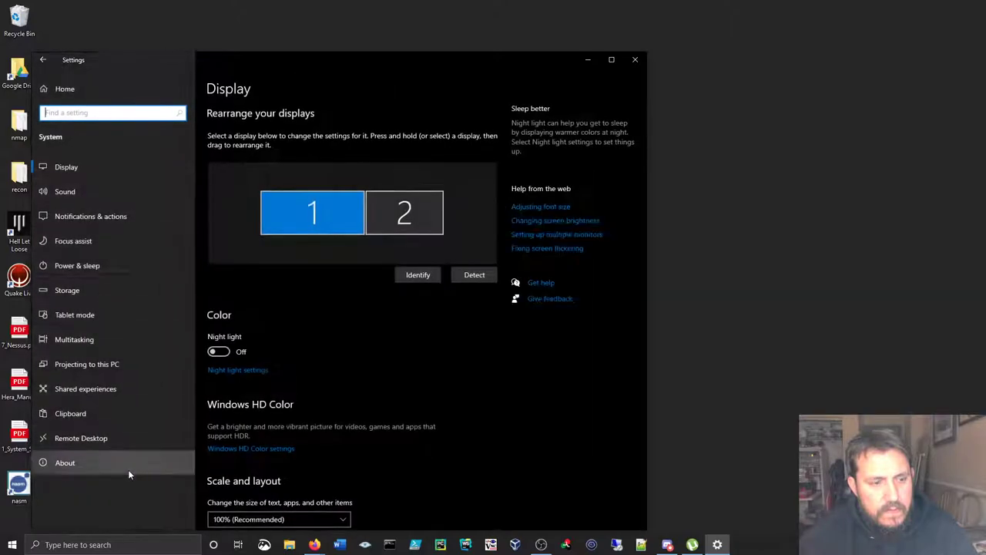
click(64, 462)
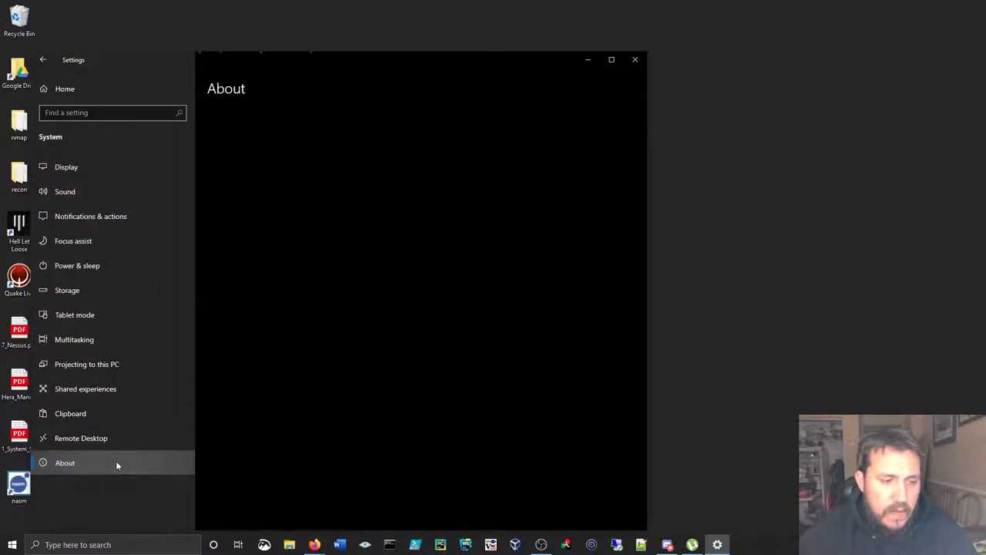
click(64, 463)
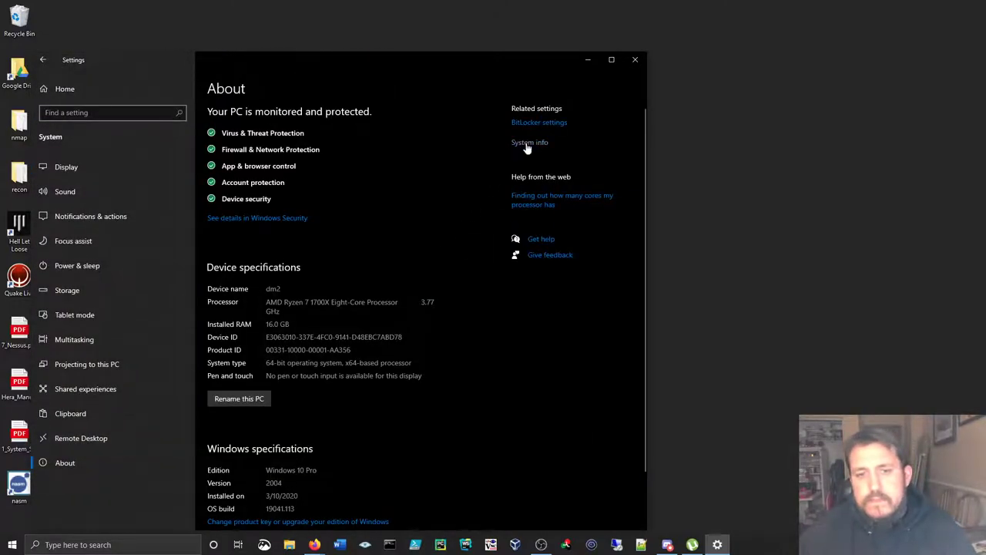
mouse_move(493, 165)
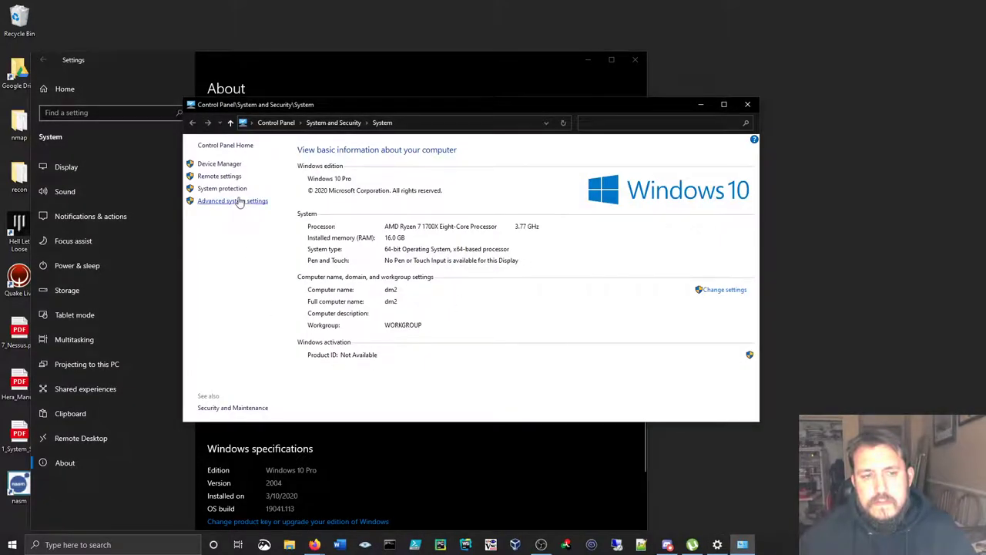
Step: Open Advanced system settings, then Environment Variables, and select the user Path variable
click(233, 200)
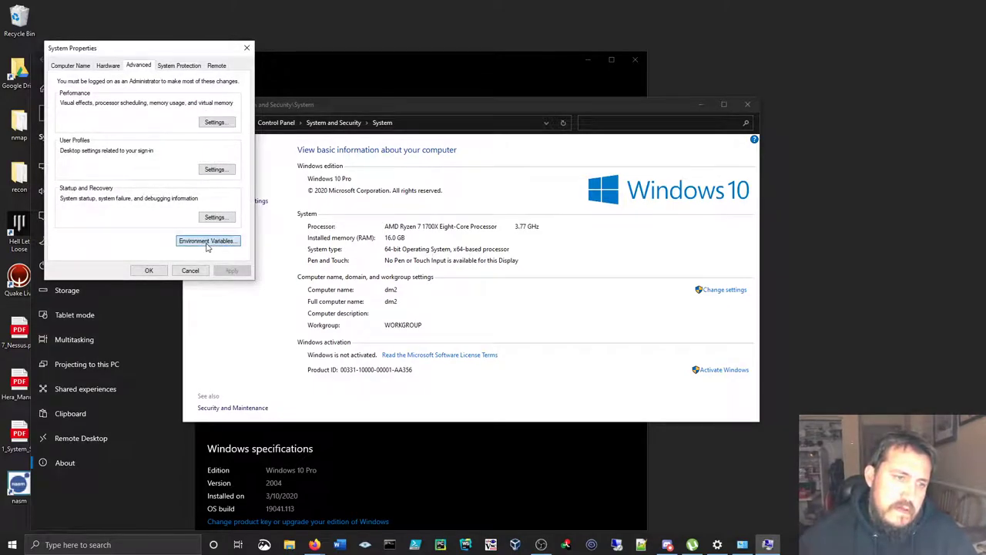
click(207, 241)
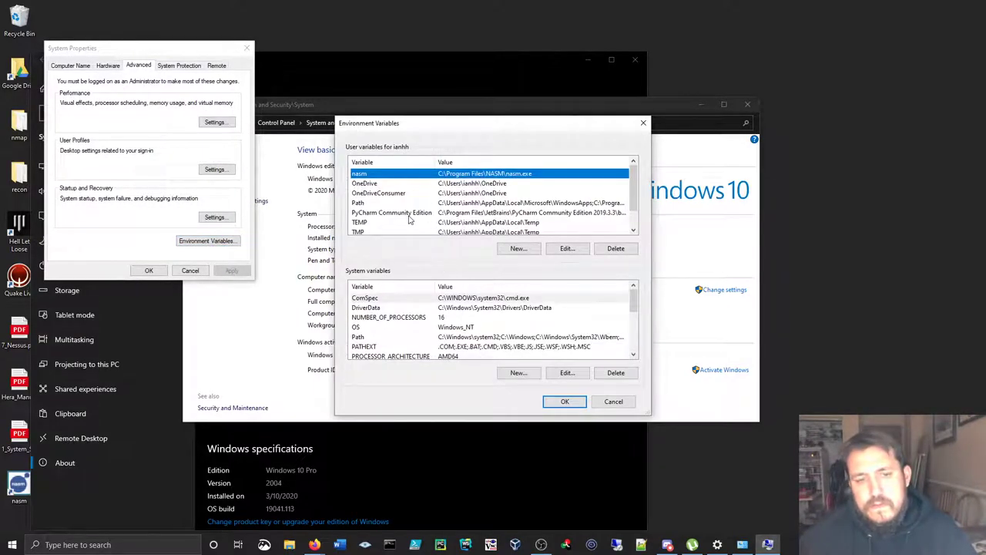
click(359, 203)
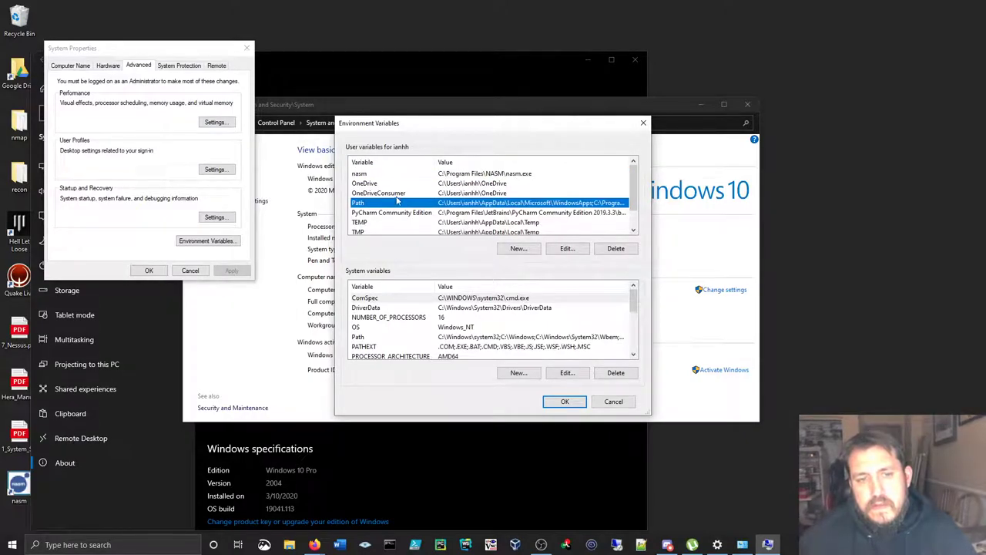
mouse_move(407, 190)
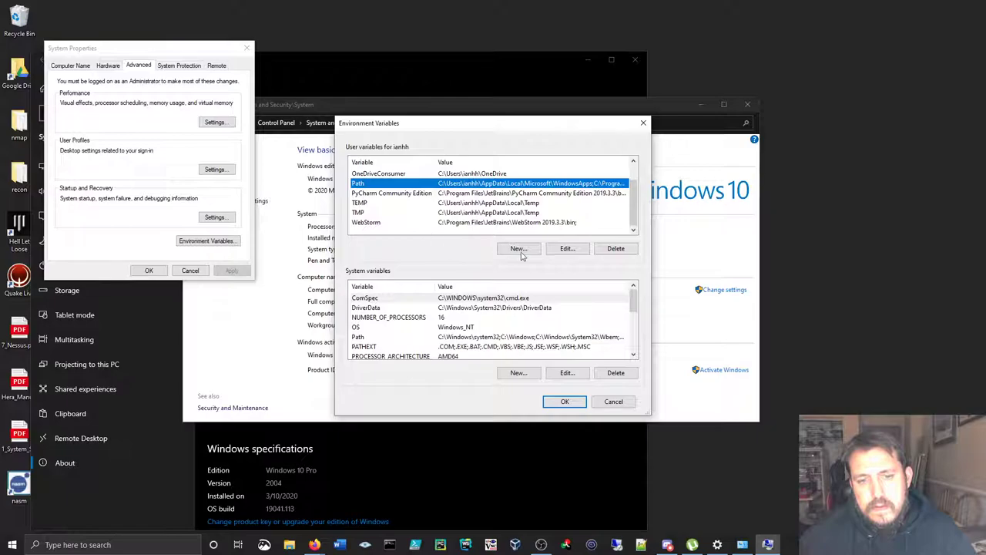
click(518, 249)
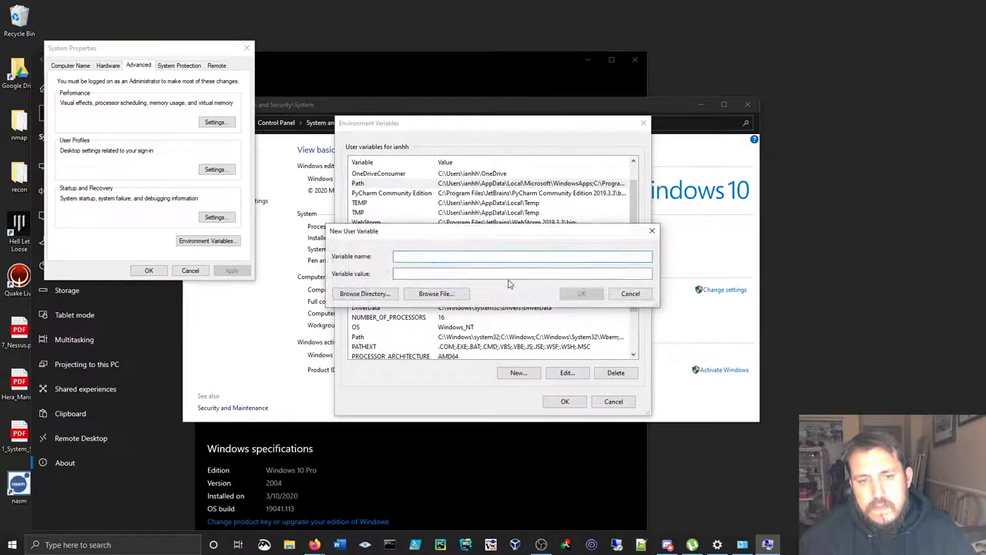
click(630, 293)
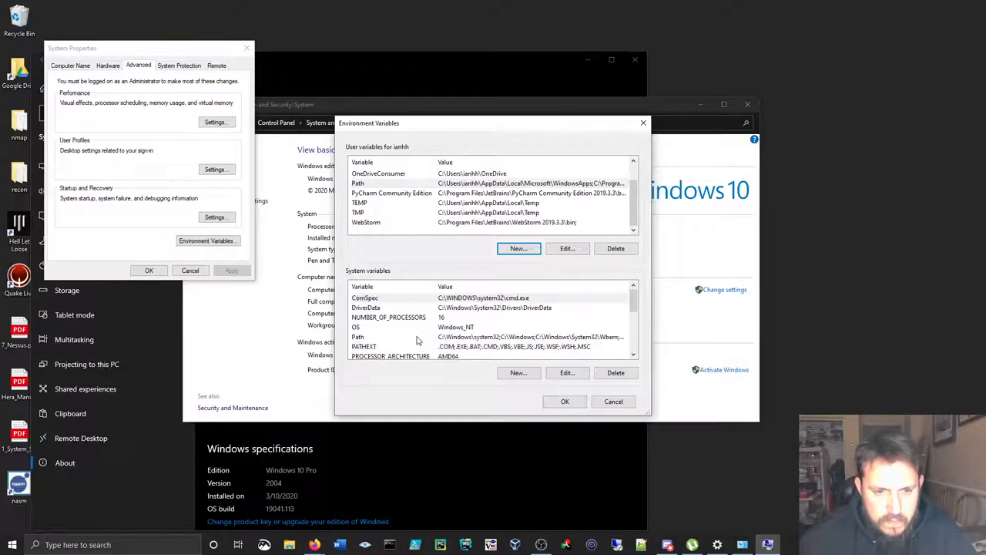
scroll(down, 3)
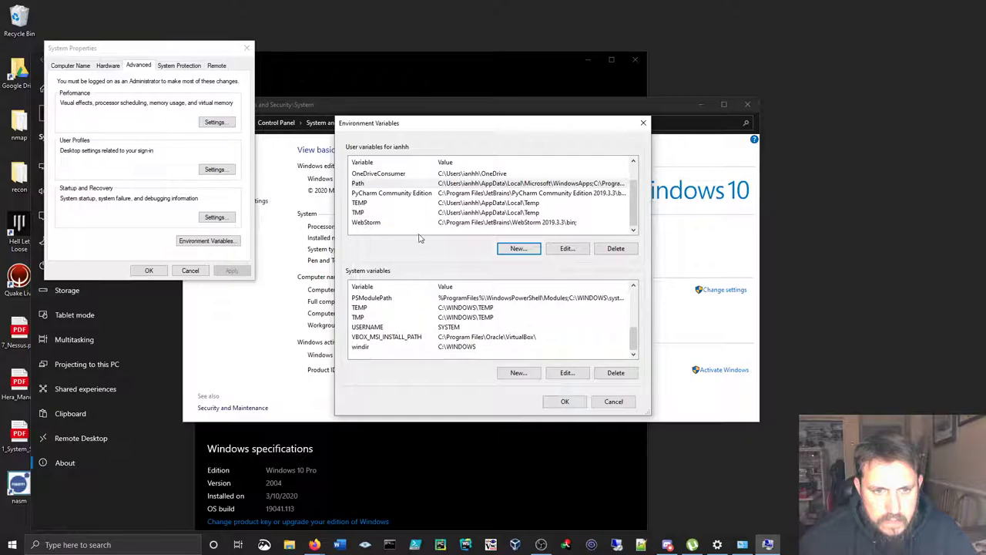
mouse_move(377, 276)
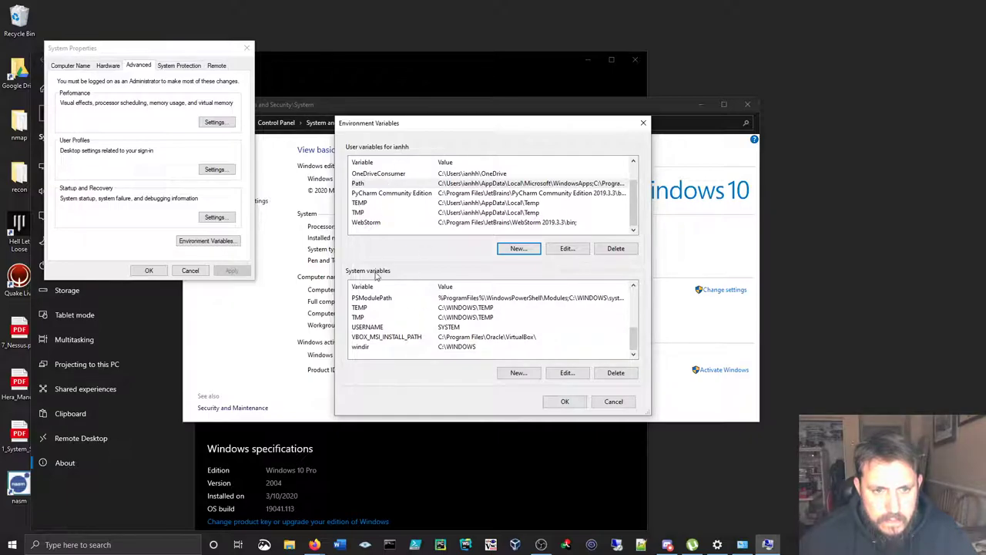
scroll(down, 3)
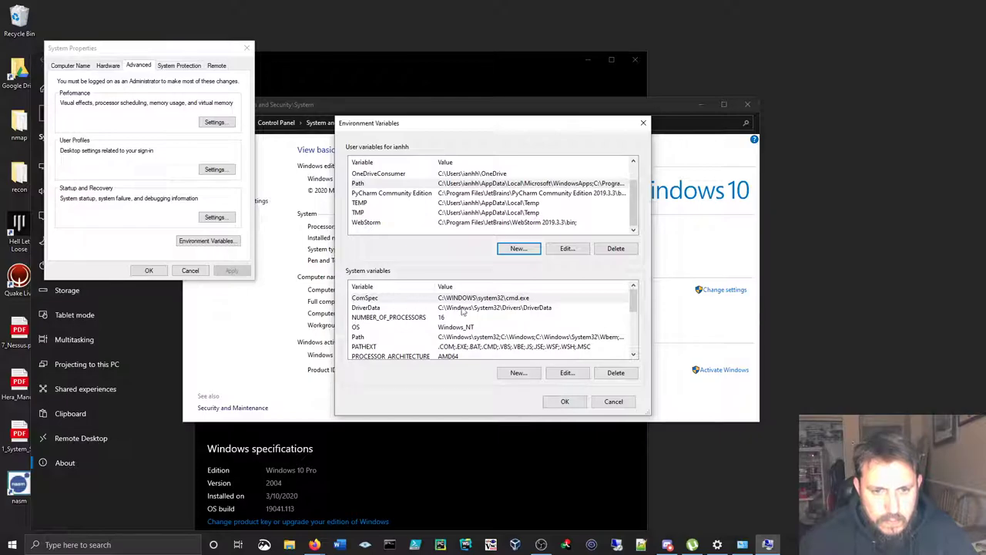
Step: Create system variable nasm set to C:\Program Files\NASM, then begin a new user variable
click(518, 372)
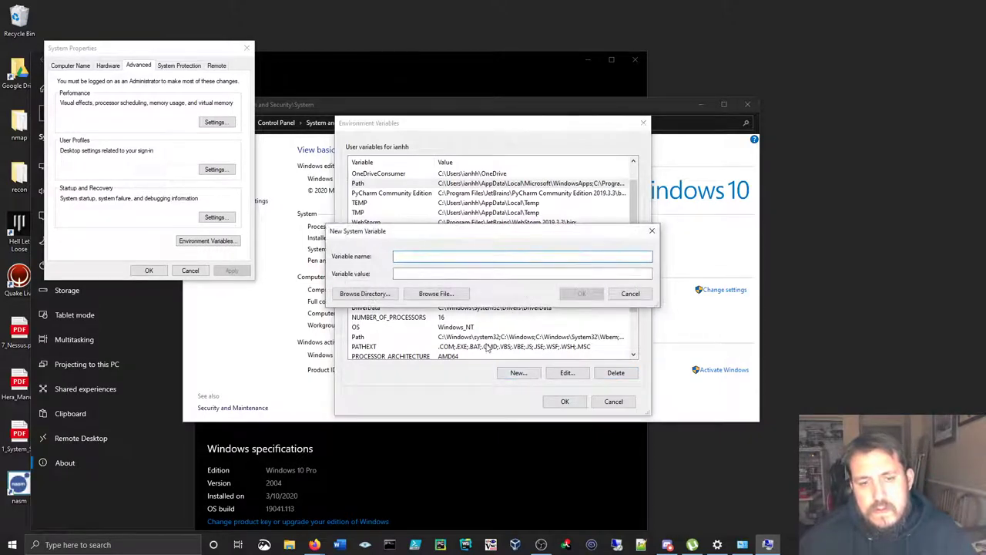
click(522, 256)
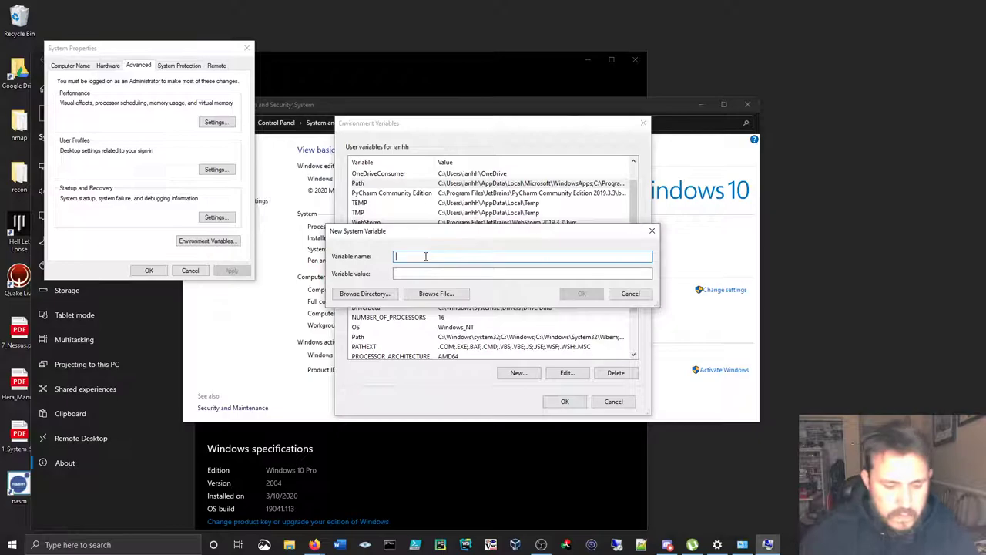
text(nasm)
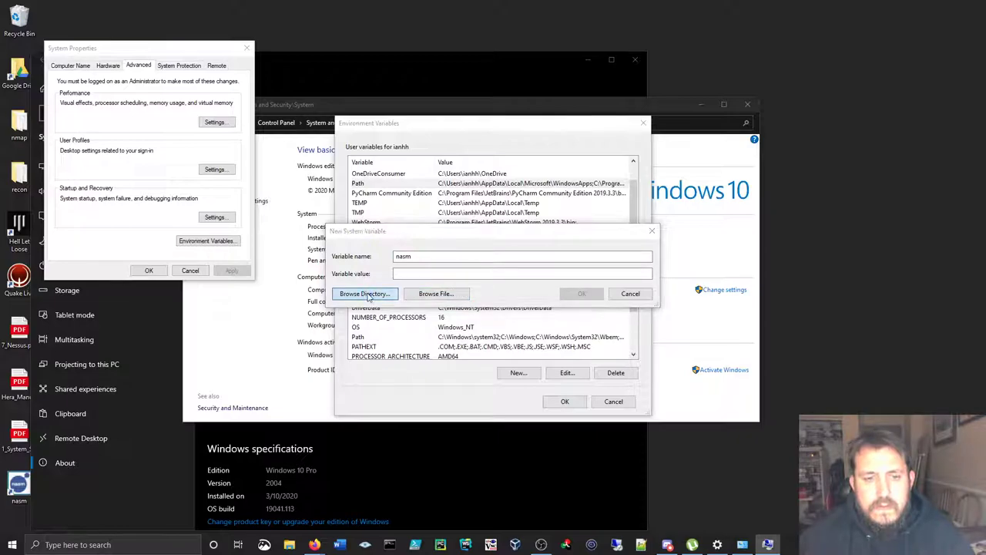
click(364, 294)
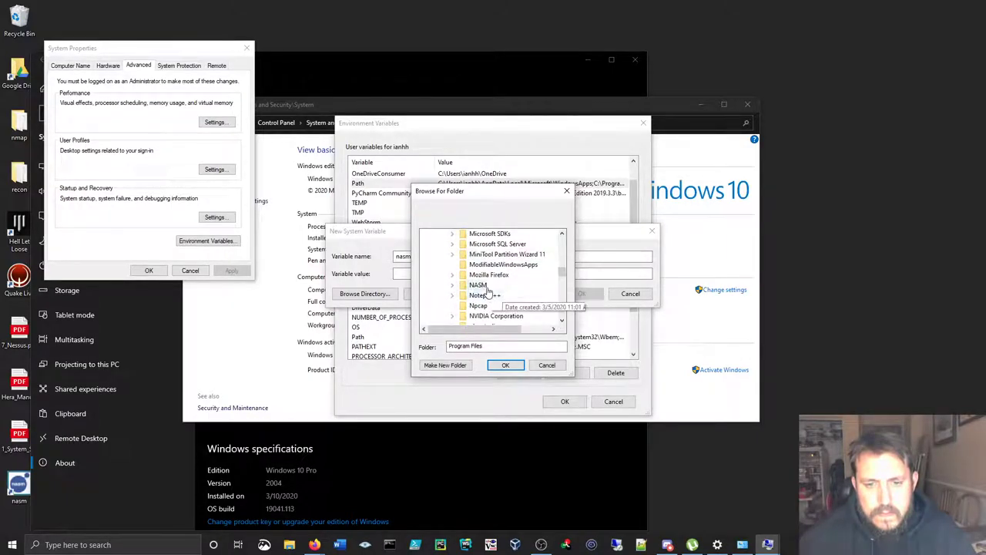
click(477, 285)
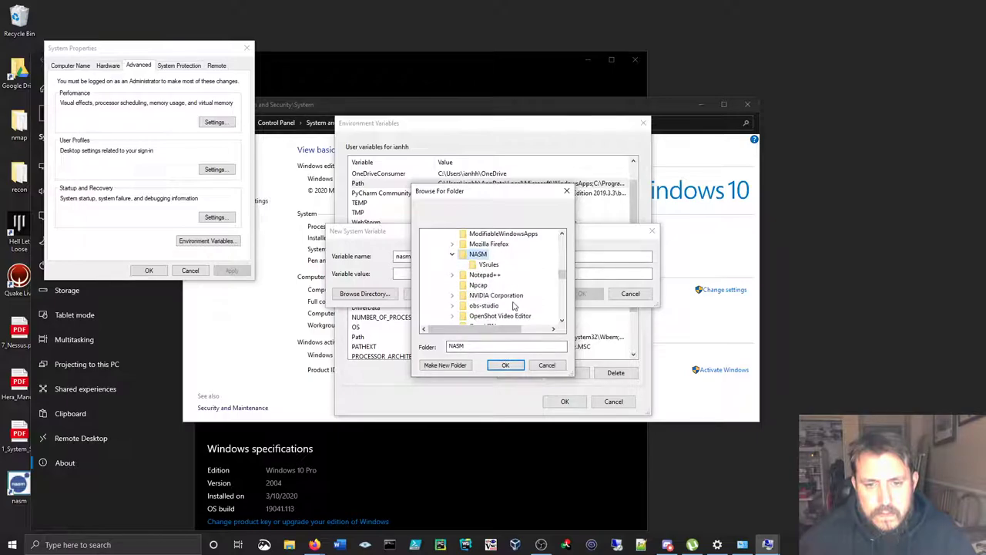
click(506, 365)
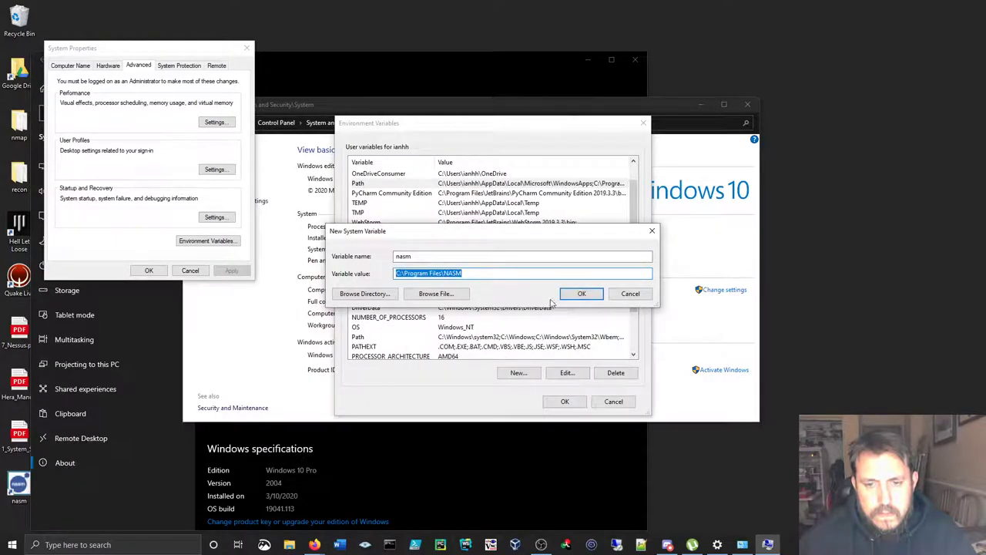
click(582, 293)
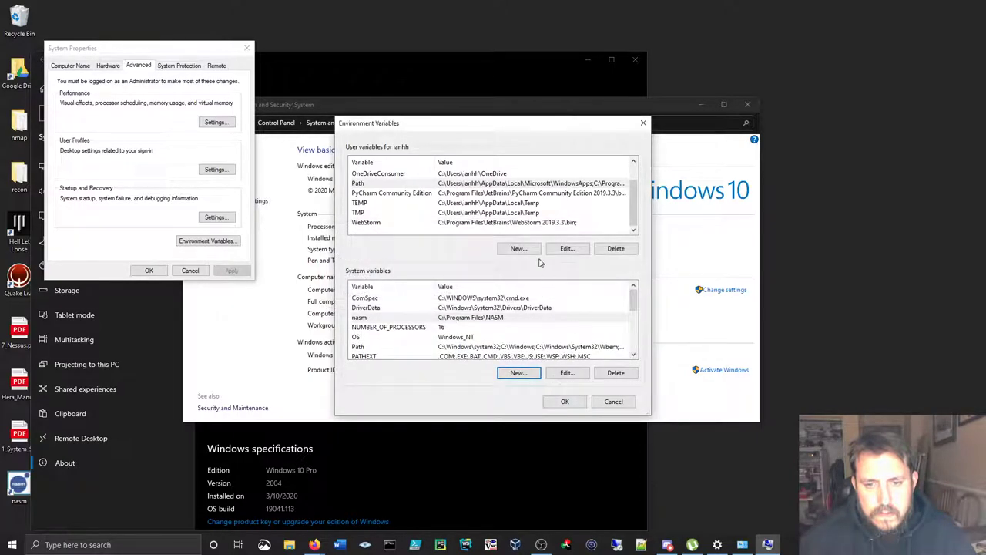
click(518, 248)
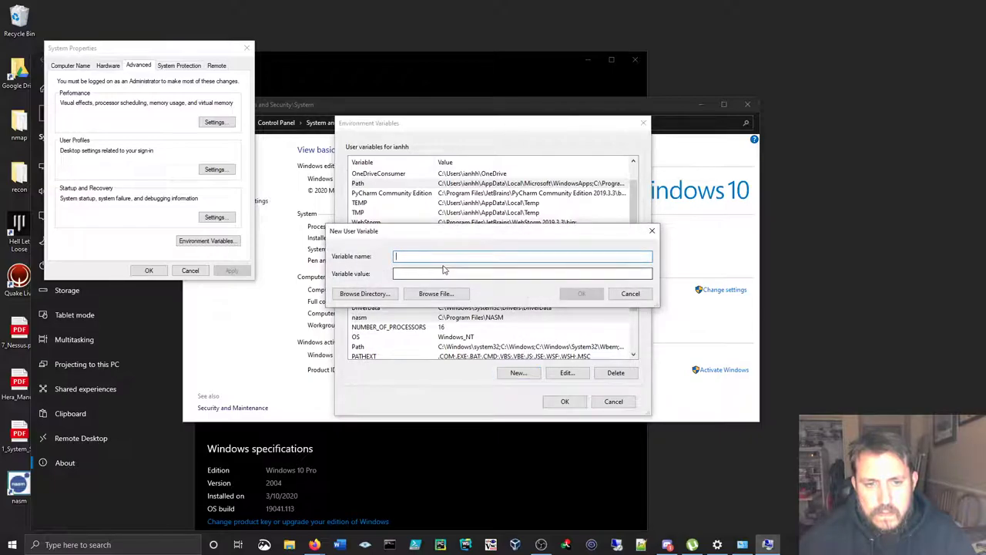
Step: Create user variable nasm with the browsed value C:\Program Files\NASM
text(nasm)
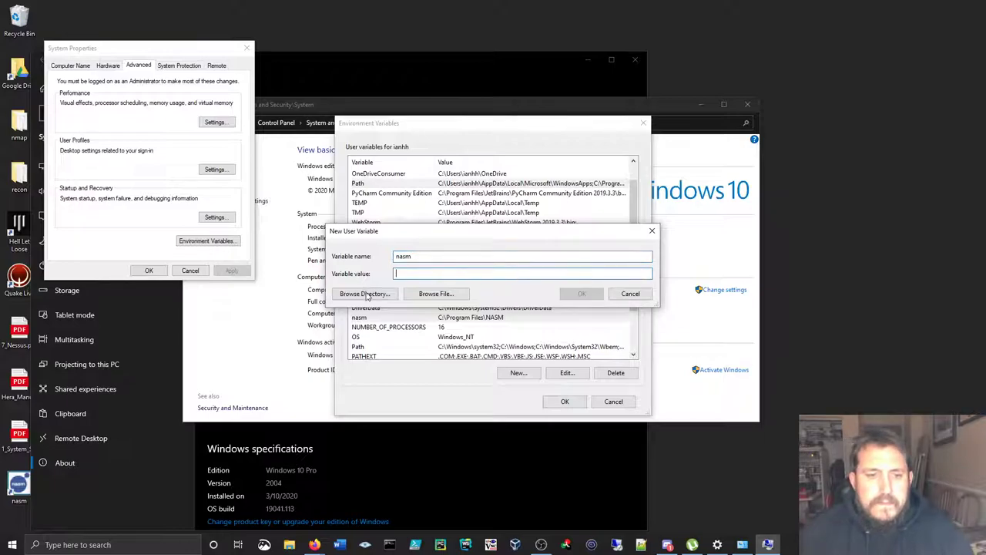
click(364, 293)
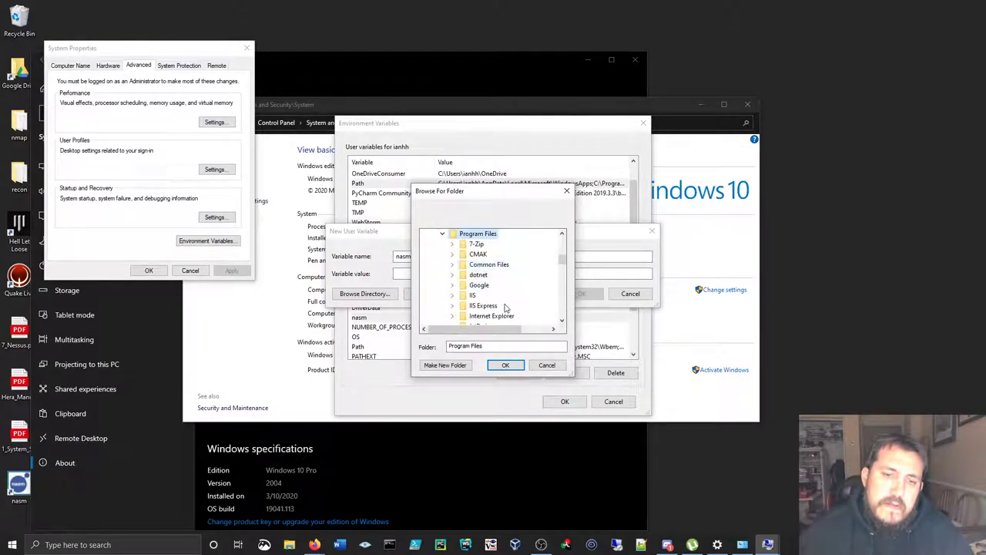
scroll(down, 3)
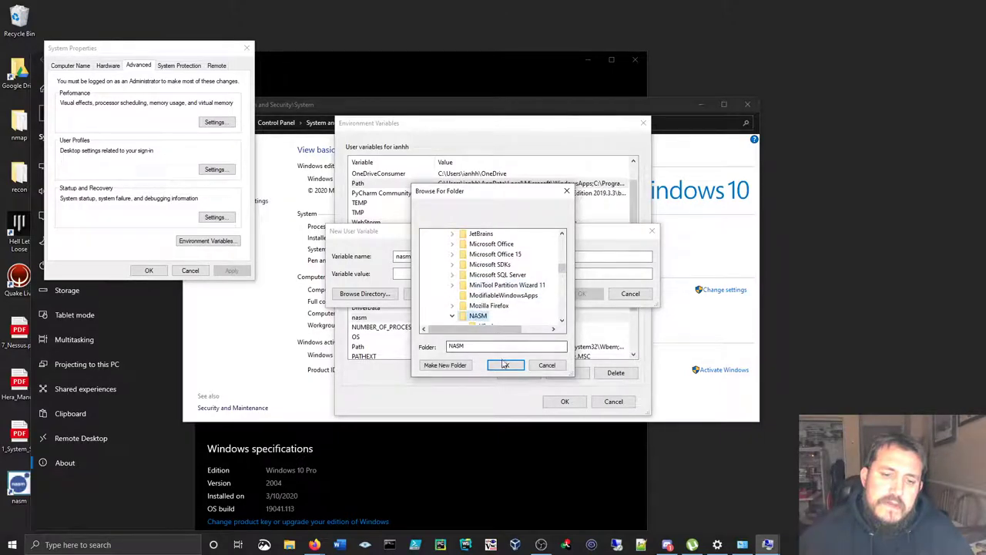
click(505, 365)
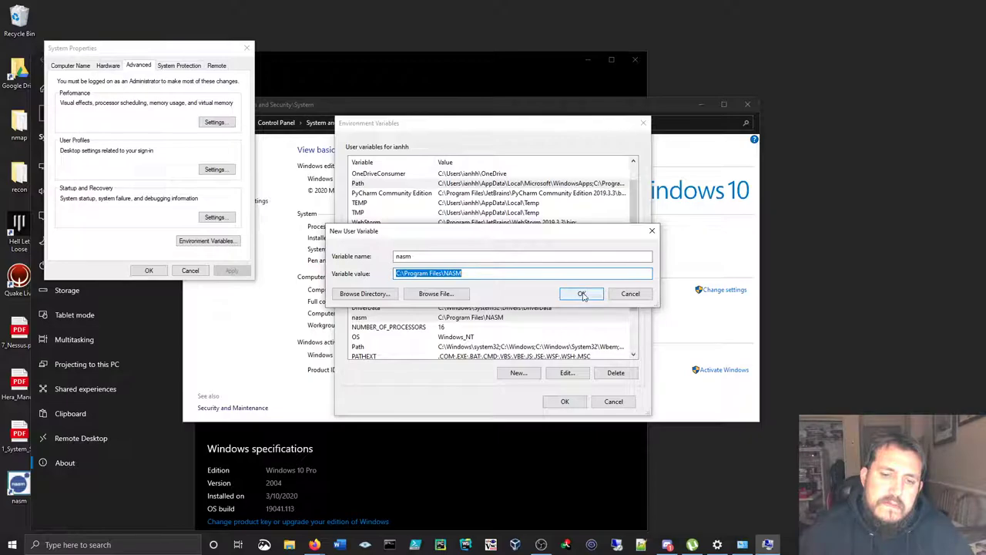
click(582, 293)
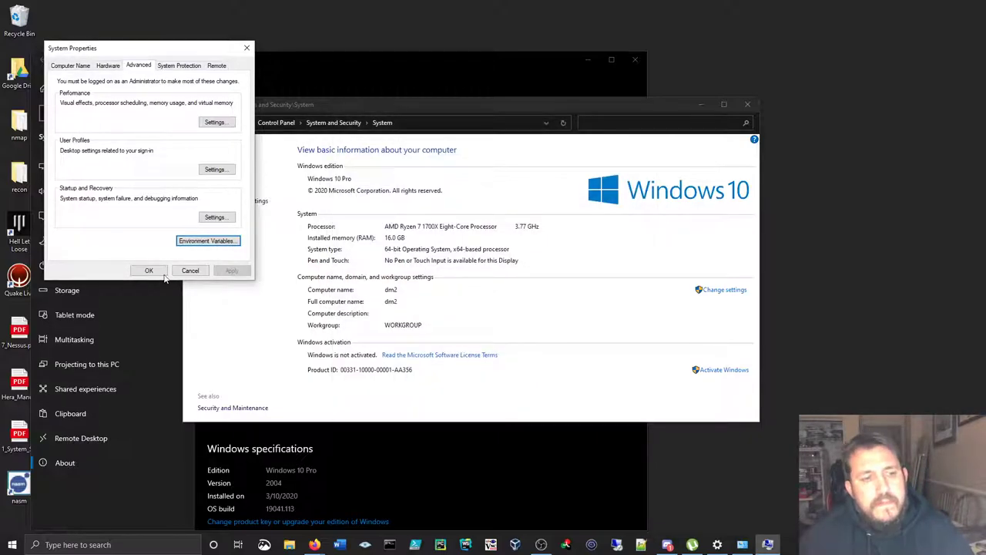
Step: Confirm System Properties and close the Control Panel and Settings windows
click(148, 271)
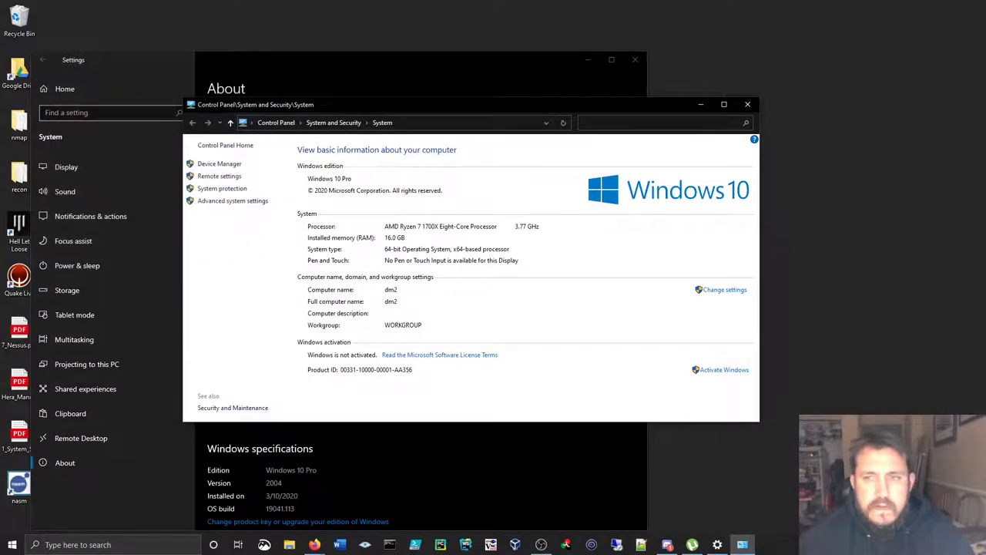
click(746, 104)
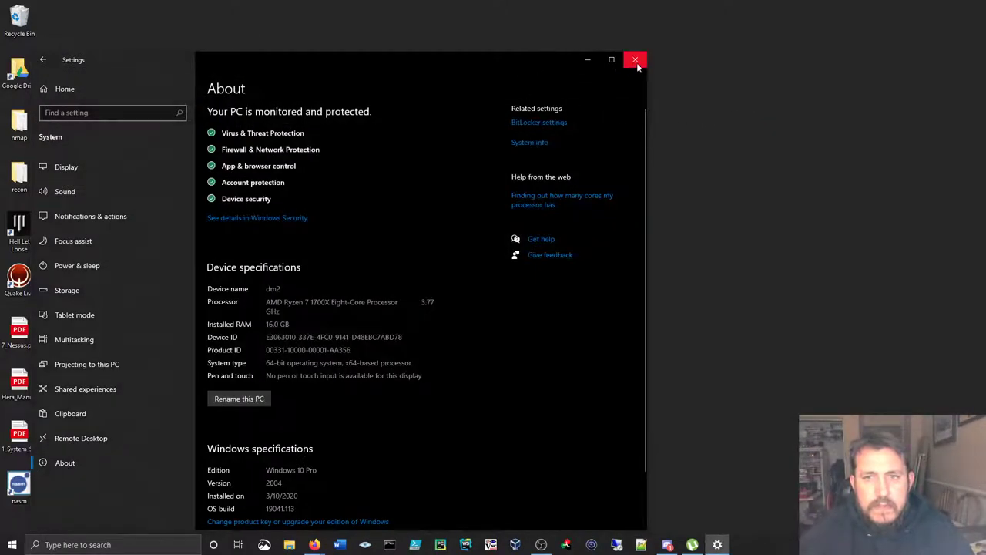
click(635, 60)
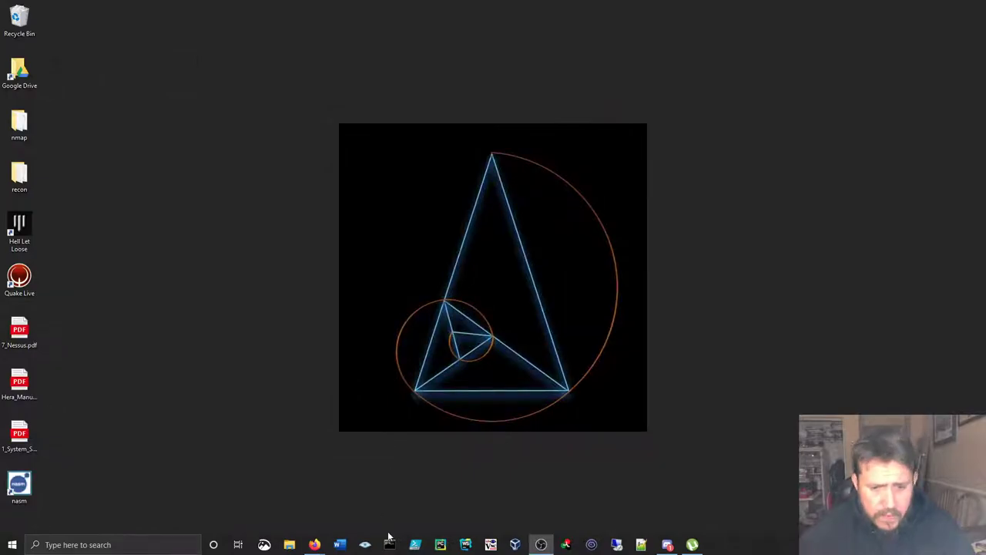
Step: Type a nasm test command in an administrator Command Prompt, then close it
click(389, 545)
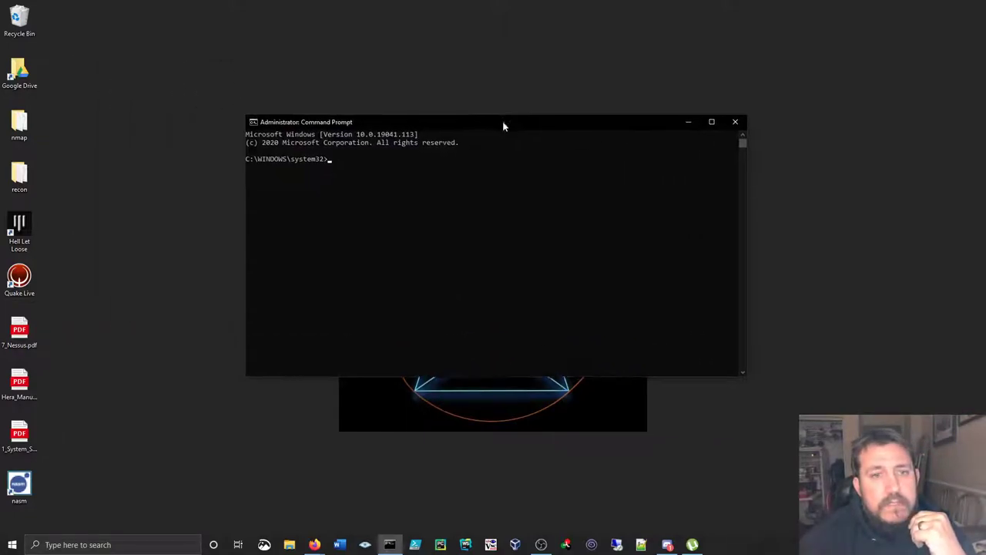
text(nasm)
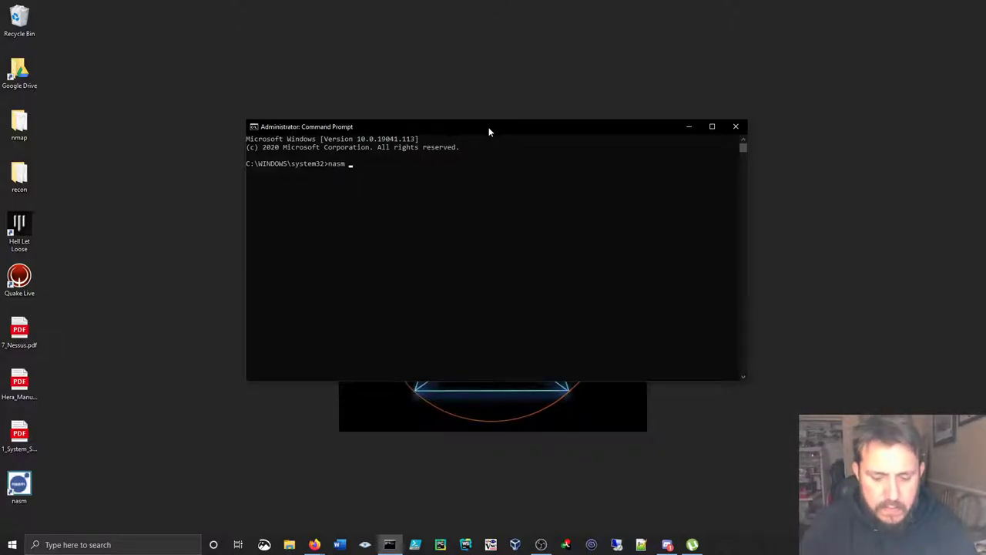
text(1;ksdfj)
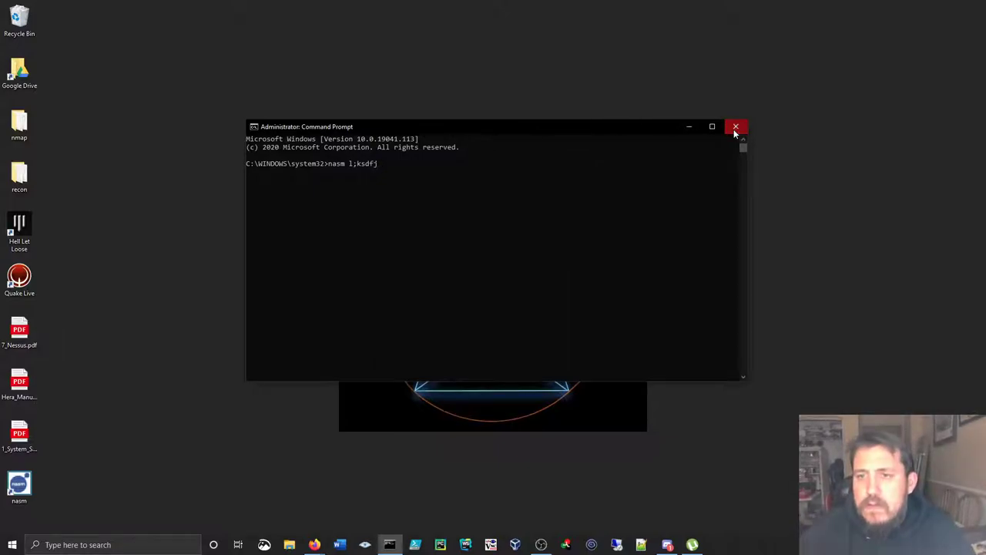
click(736, 126)
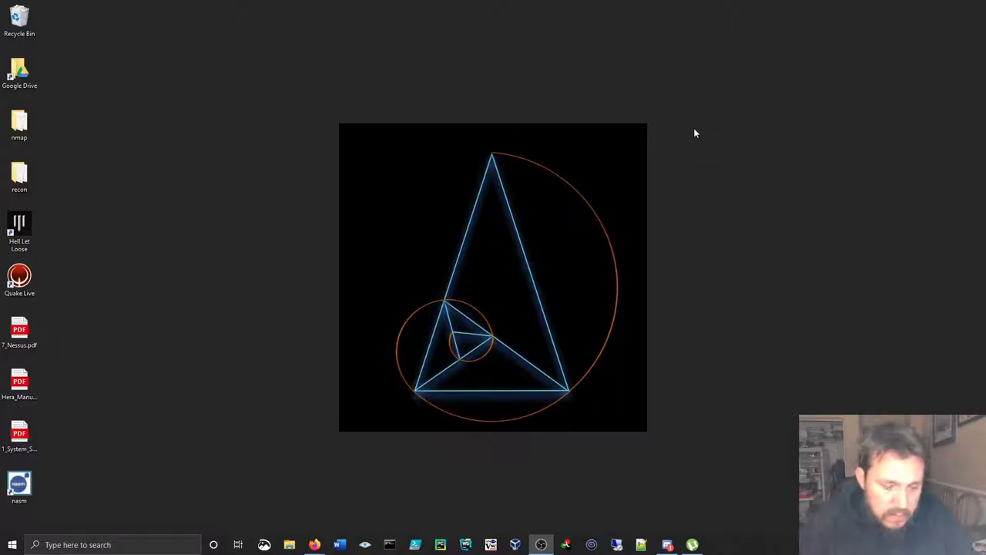
mouse_move(373, 339)
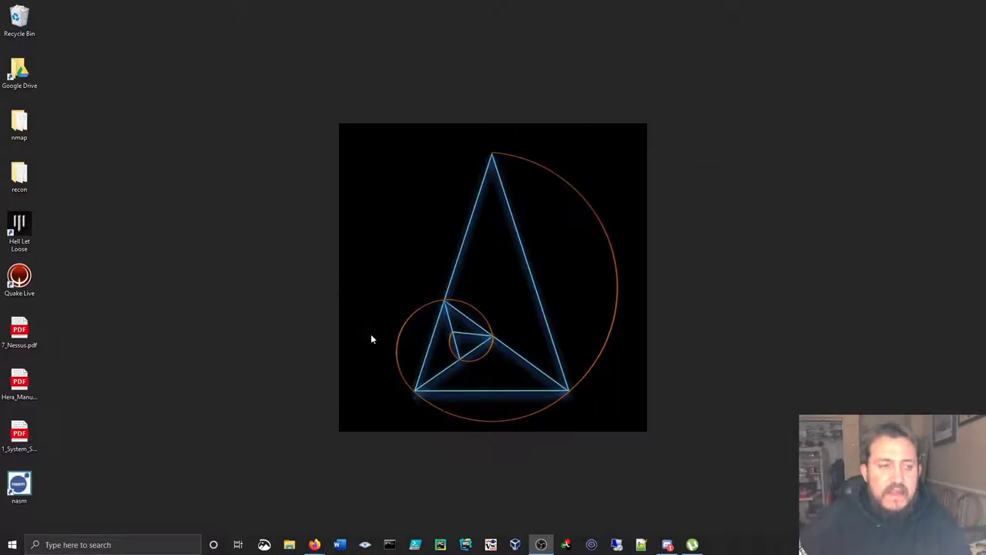
mouse_move(623, 429)
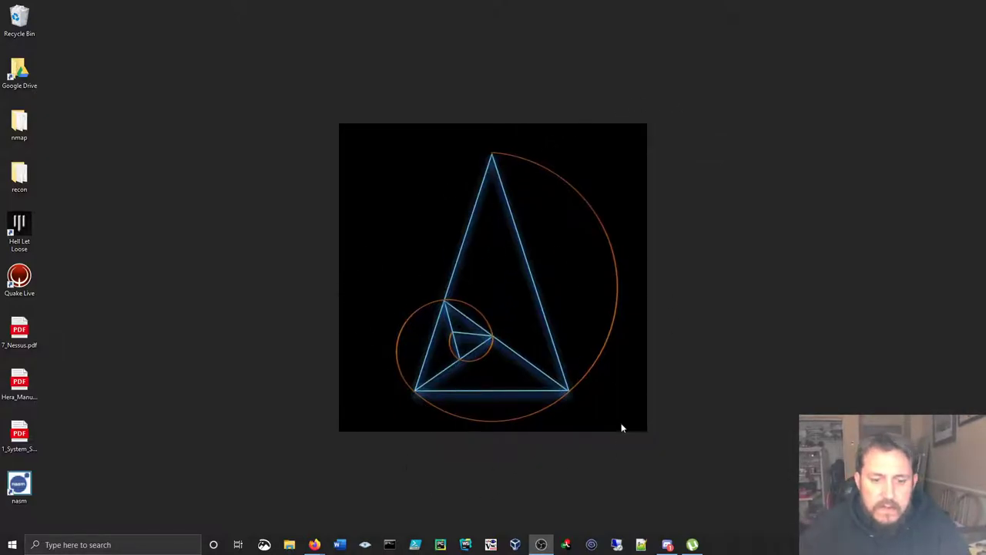